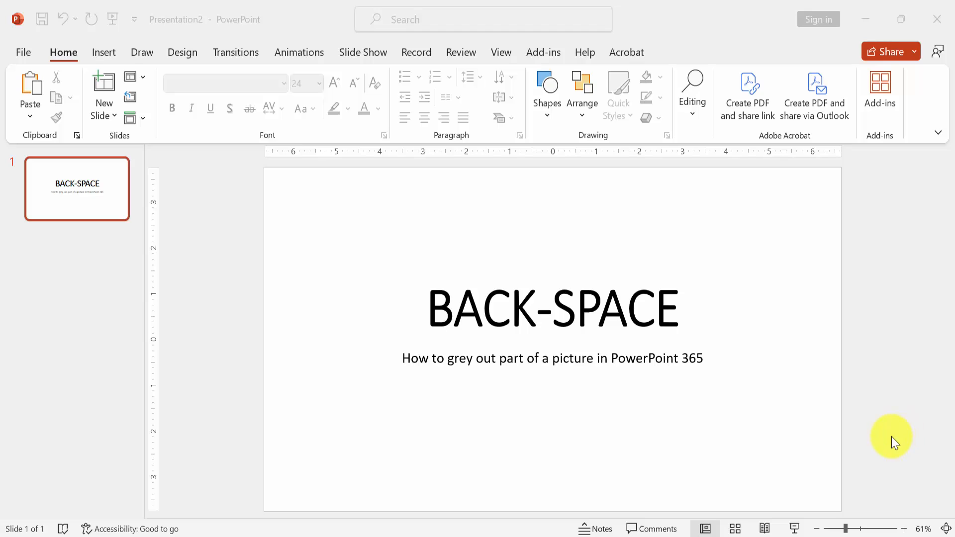
mouse_move(270, 263)
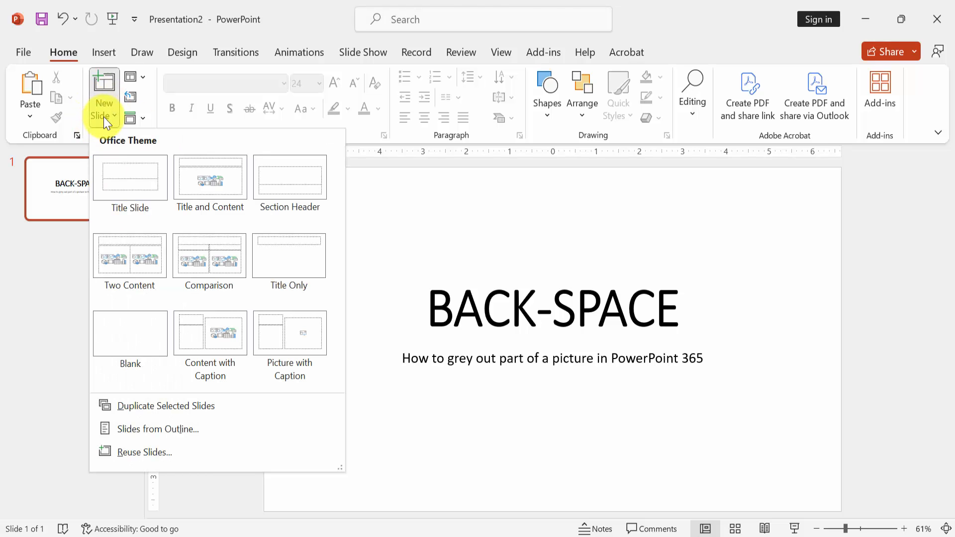
Add a blank slide after the BACK-SPACE title slide
click(129, 333)
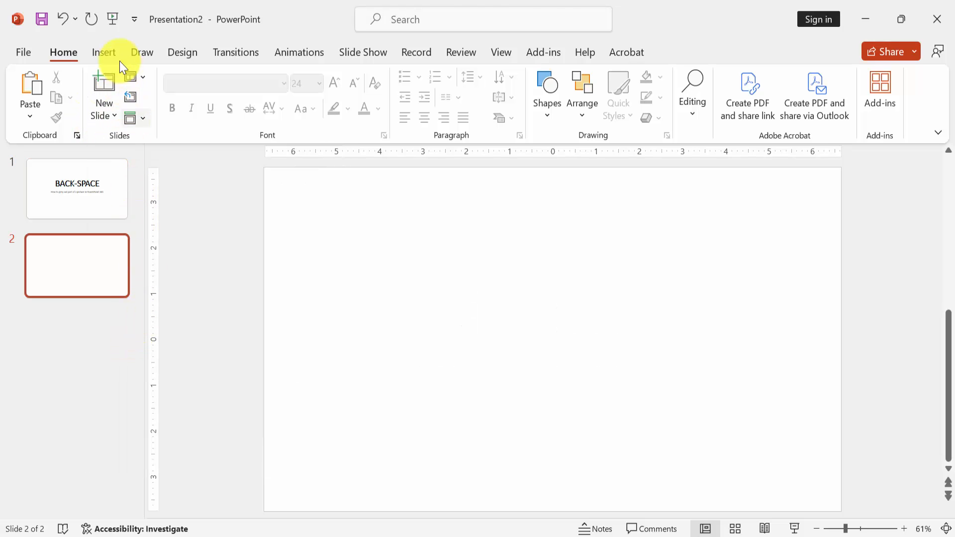
Insert the grass photo from this device onto slide 2
click(103, 52)
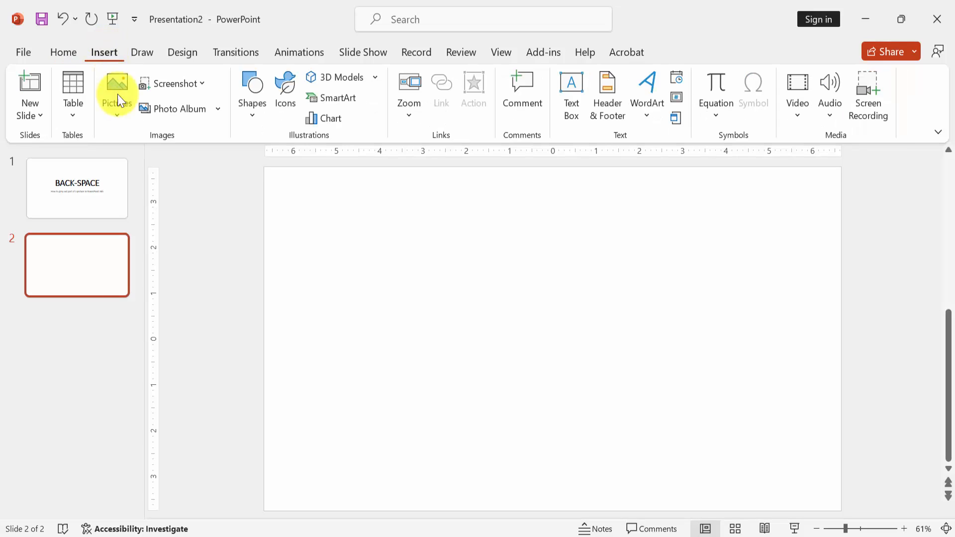
click(117, 95)
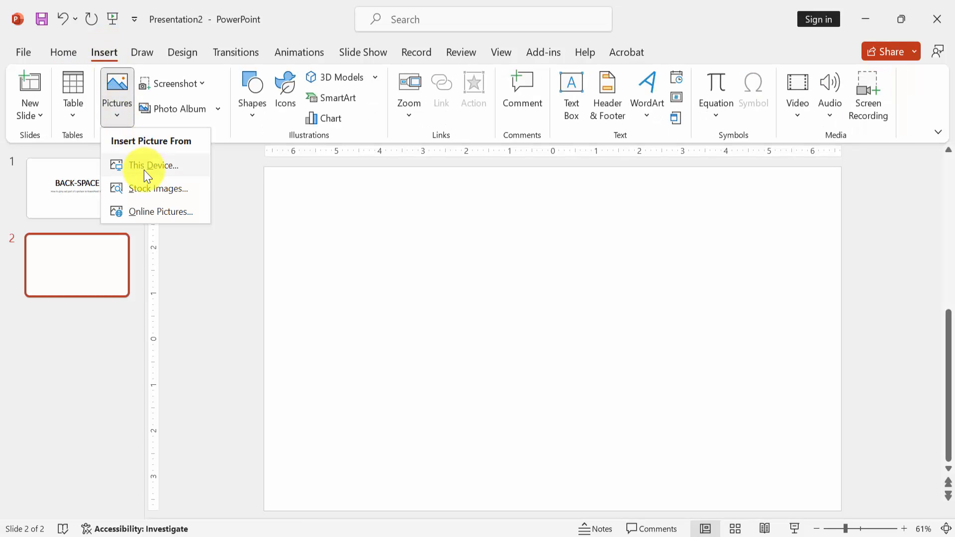
click(153, 165)
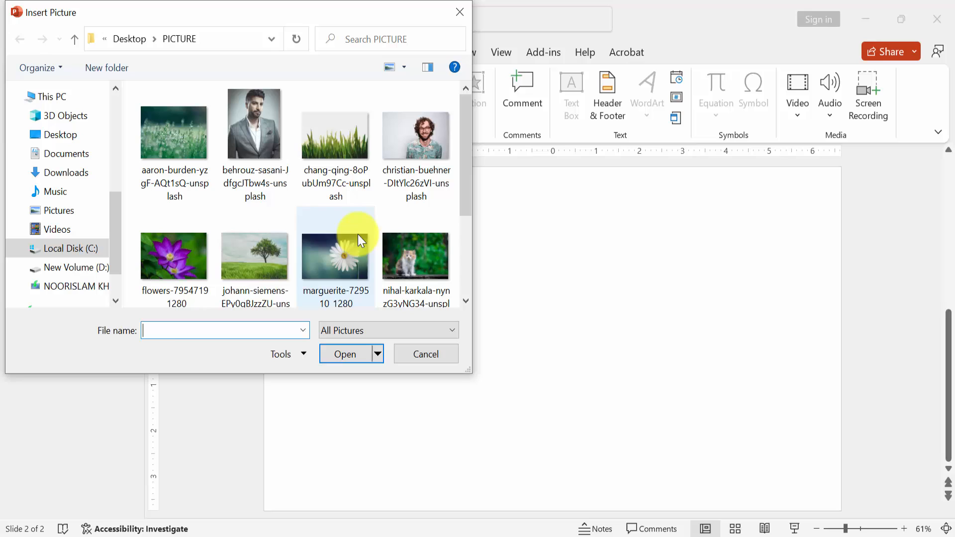
click(425, 354)
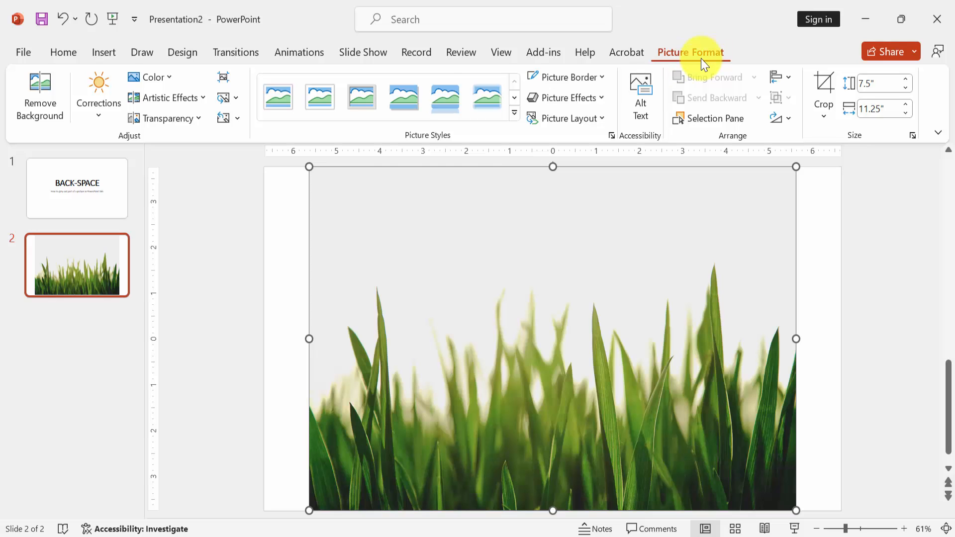
mouse_move(150, 78)
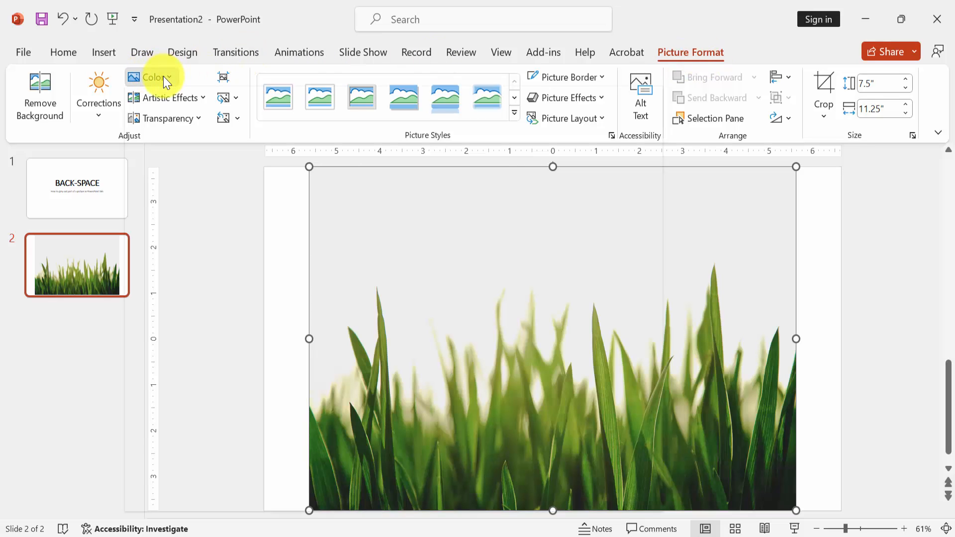
Recolor the grass photo to Blue-Gray, Text 2, Darker 25%
click(156, 78)
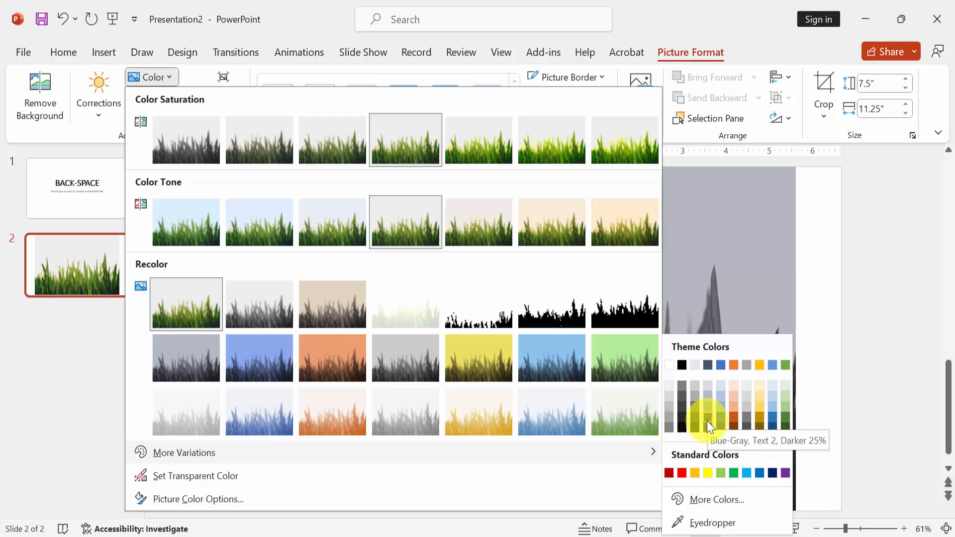
click(707, 425)
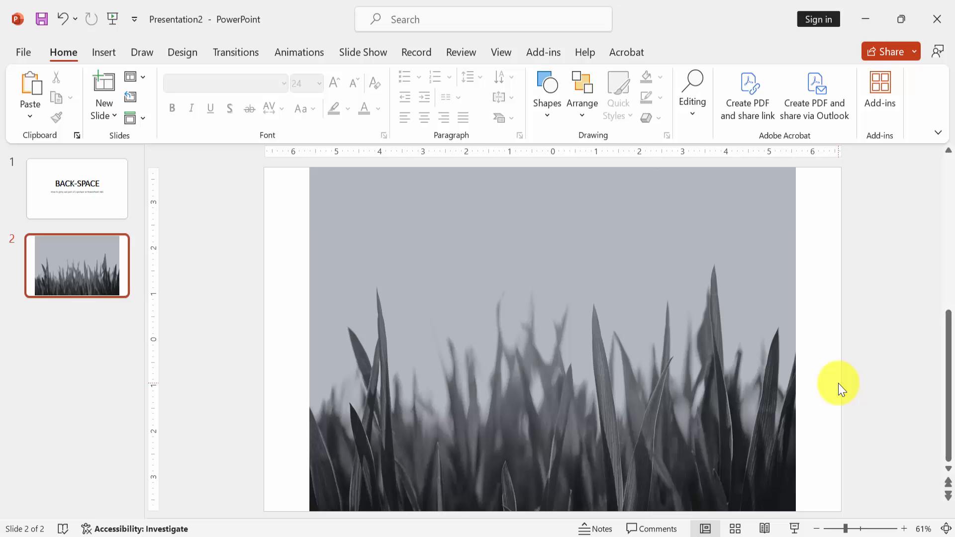
mouse_move(841, 389)
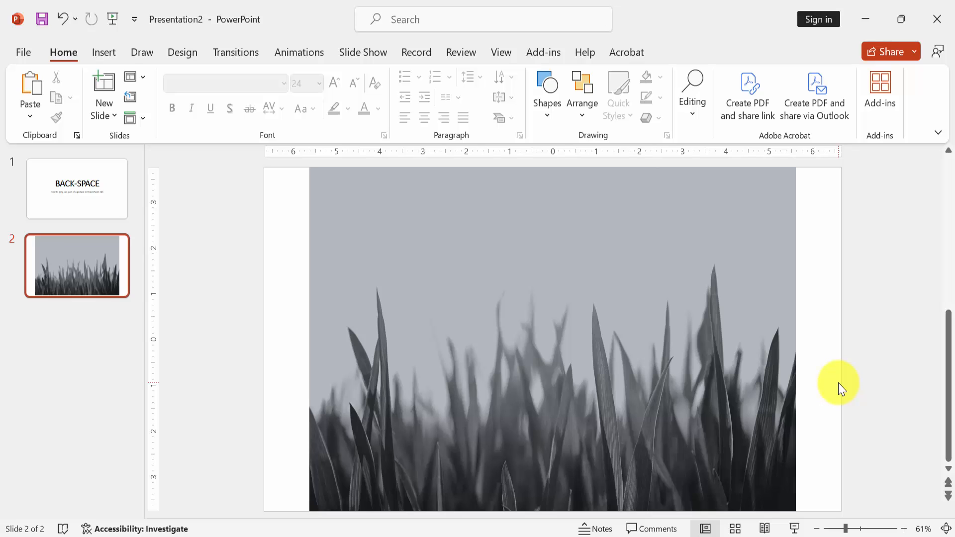